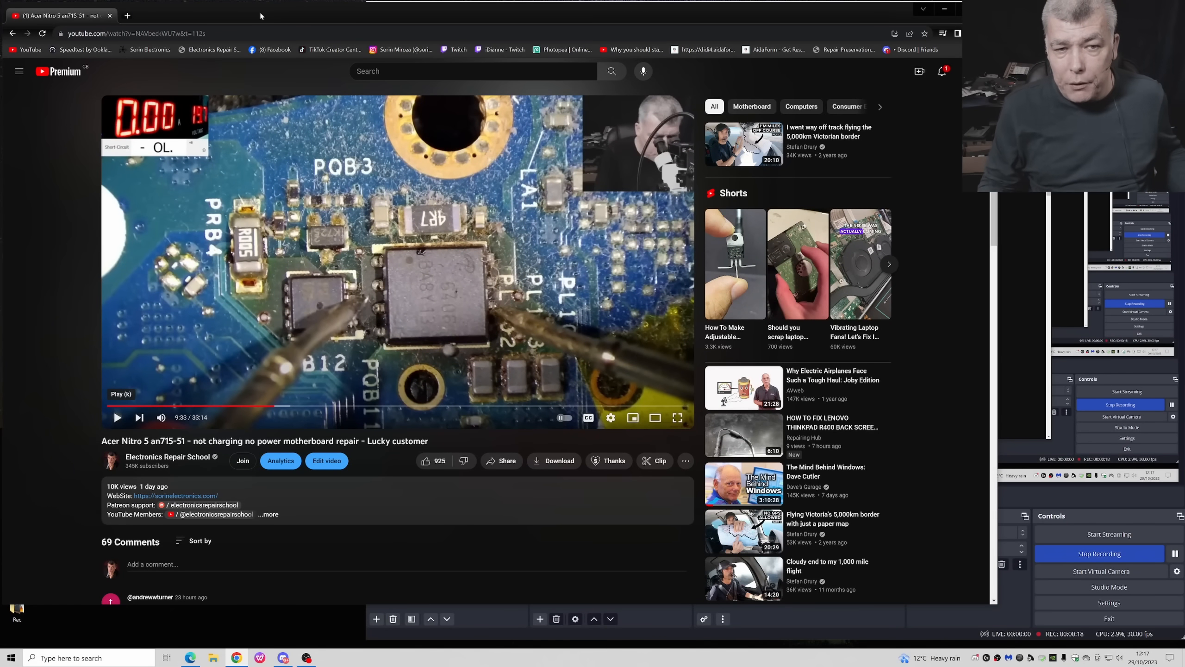
pyautogui.moveTo(476, 272)
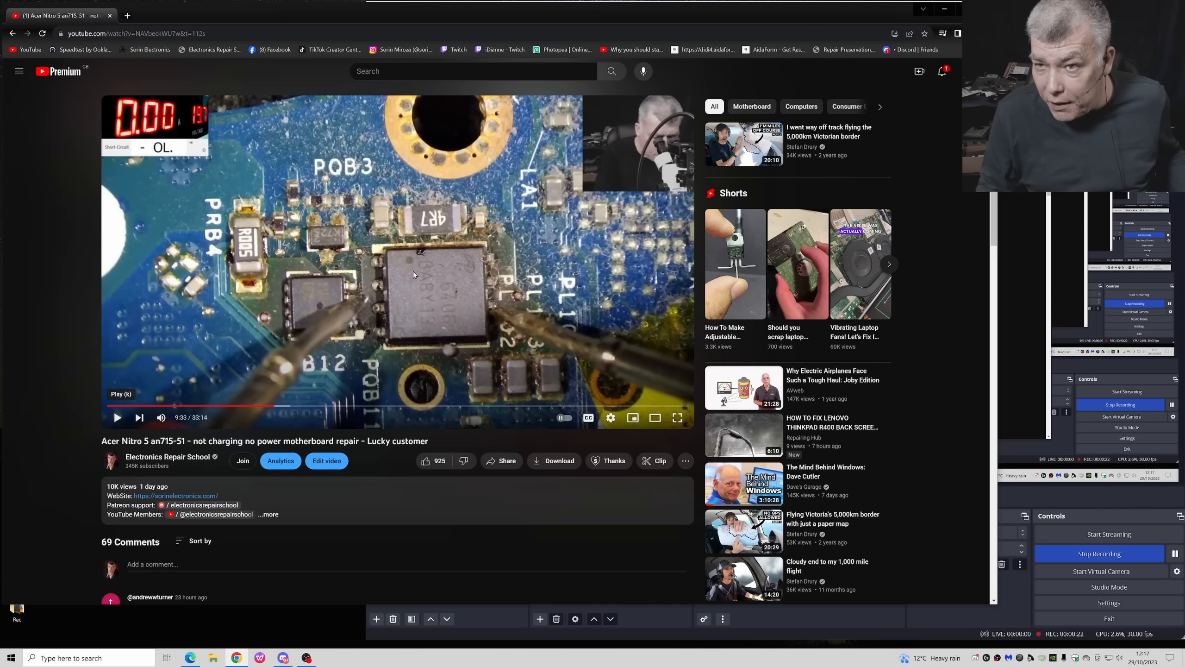
pyautogui.moveTo(450, 296)
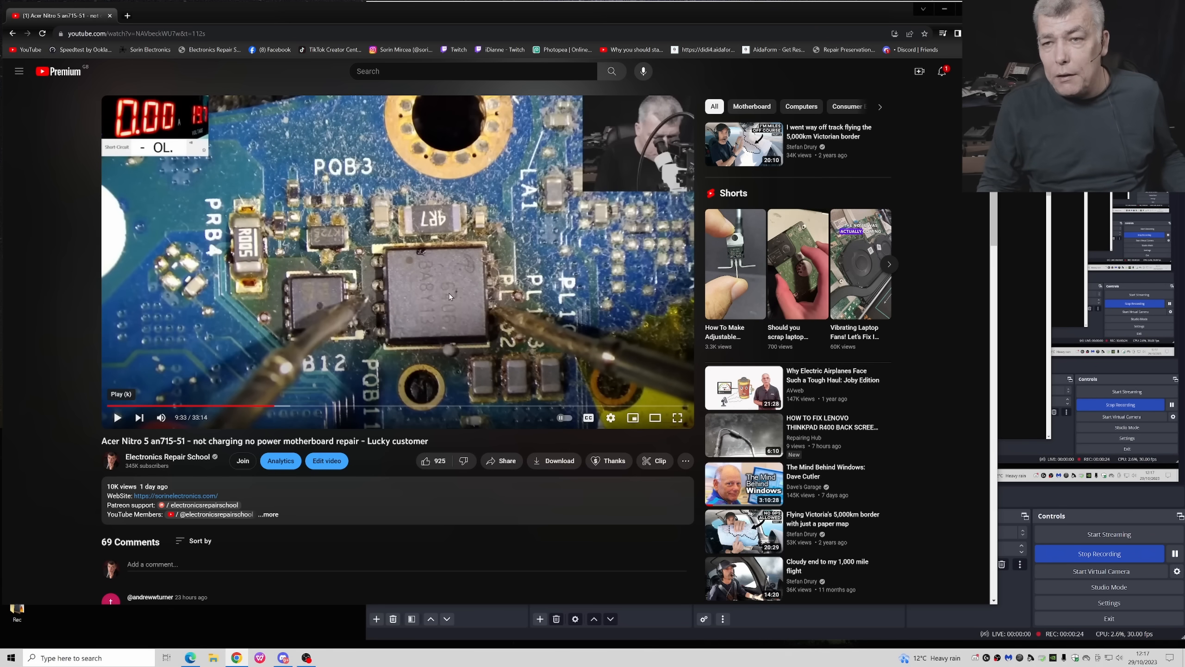